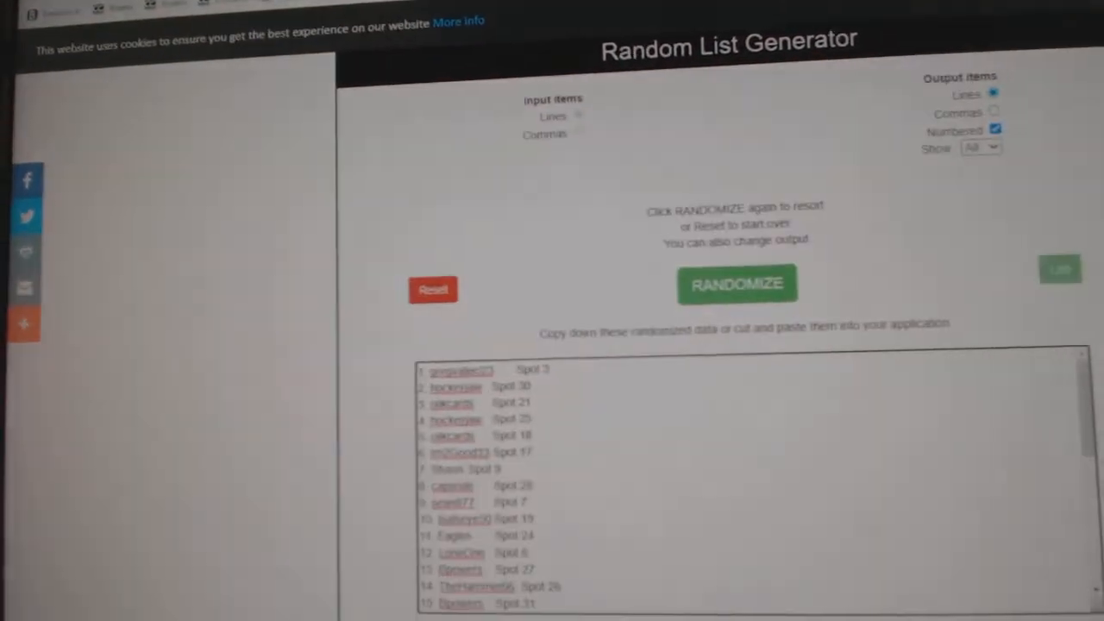
# Bring up the list box to paste the team names for randomizing
pyautogui.click(735, 285)
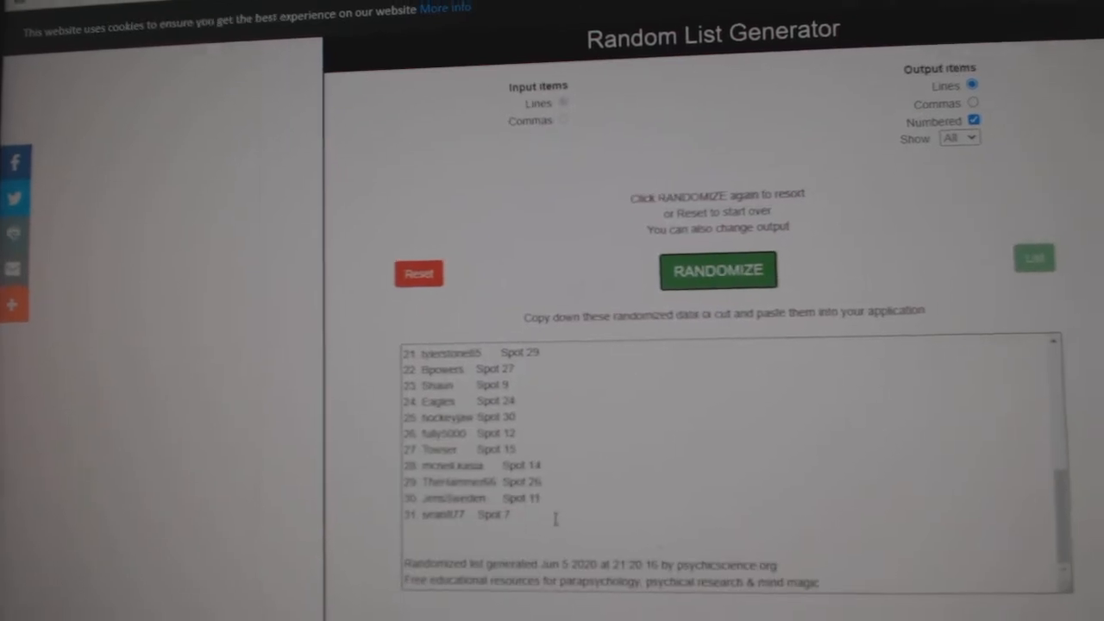
pyautogui.rightClick(517, 432)
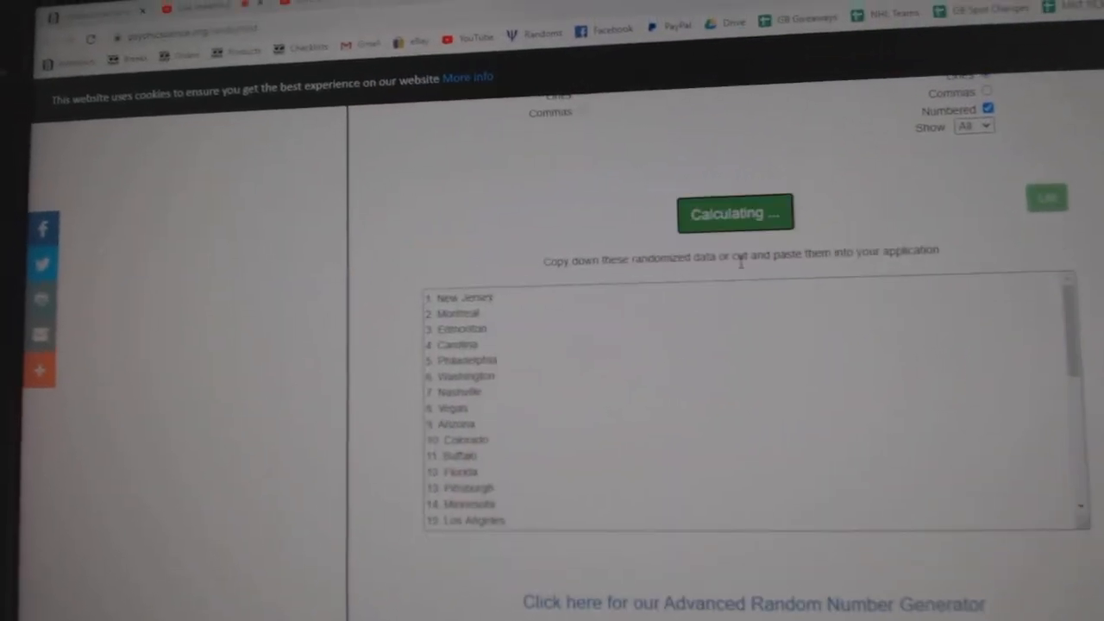
# Copy the randomized team list from the output box
pyautogui.click(735, 214)
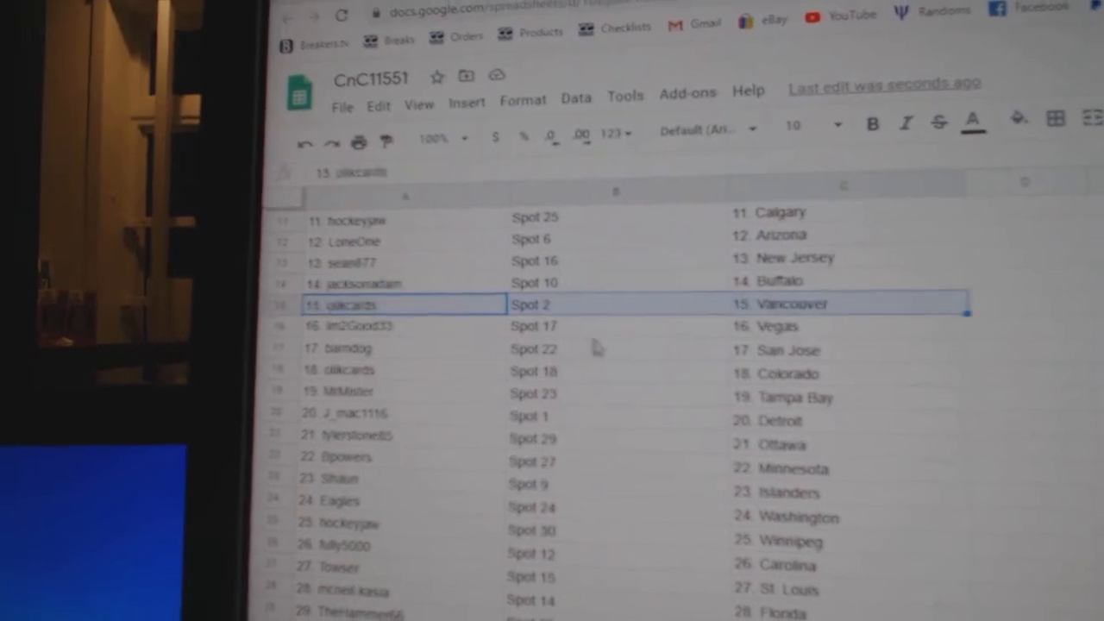
# Verify rows in the draw sheet, including row 30, have name, spot and team aligned
pyautogui.click(376, 336)
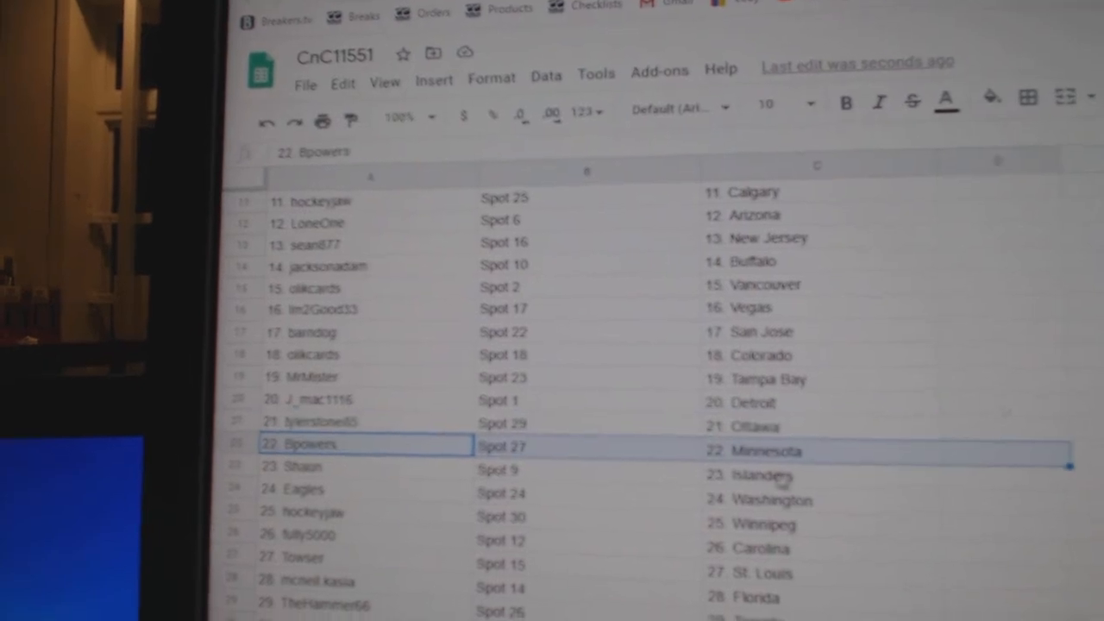
pyautogui.click(363, 483)
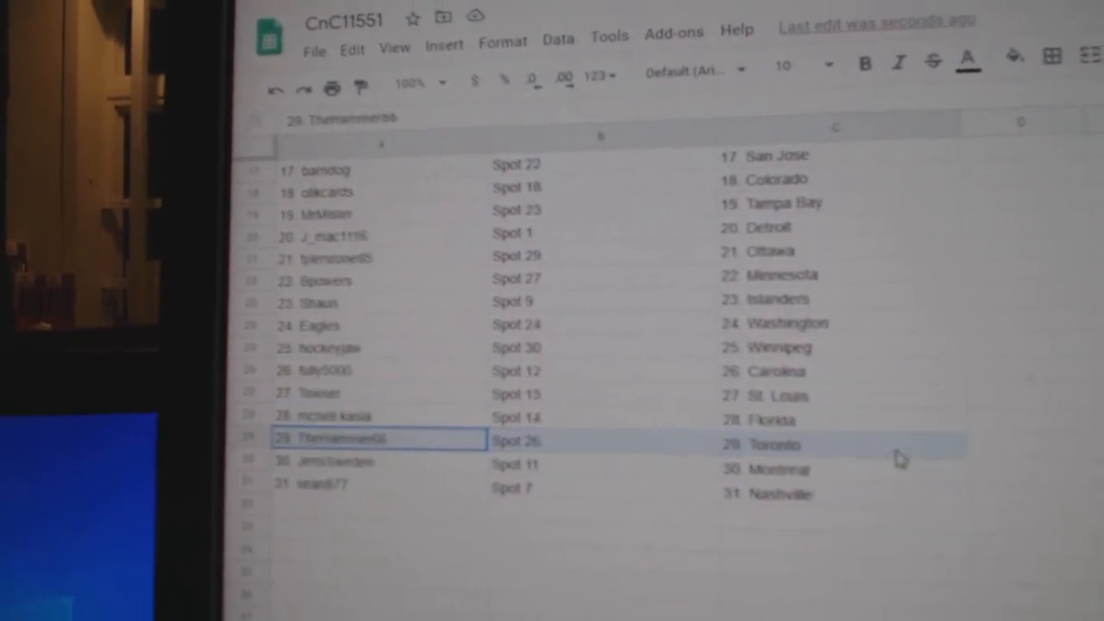
pyautogui.click(376, 462)
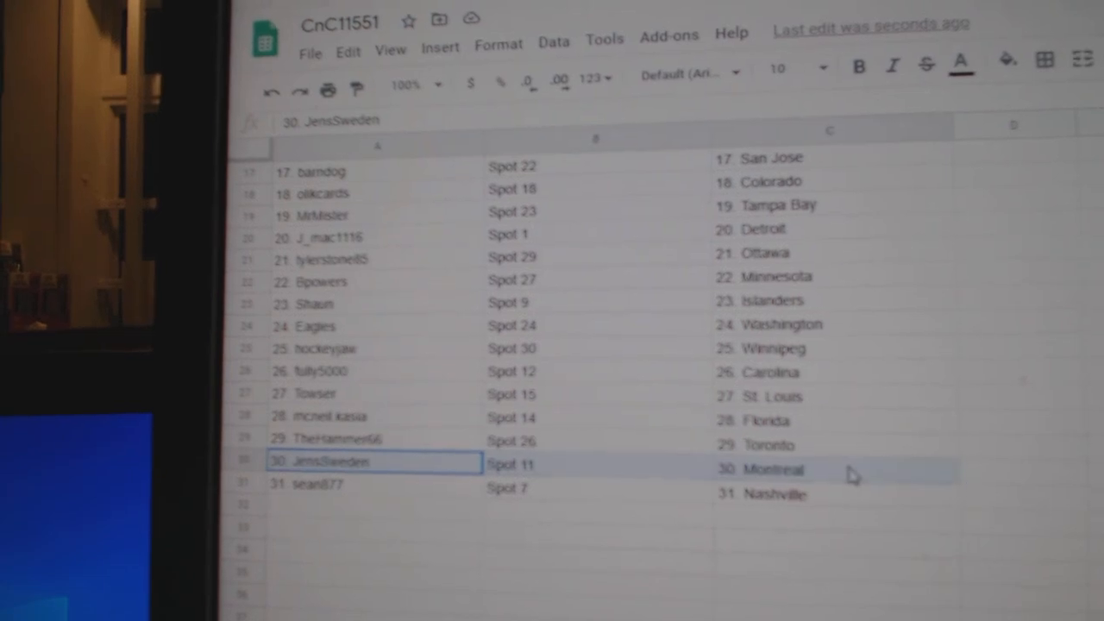